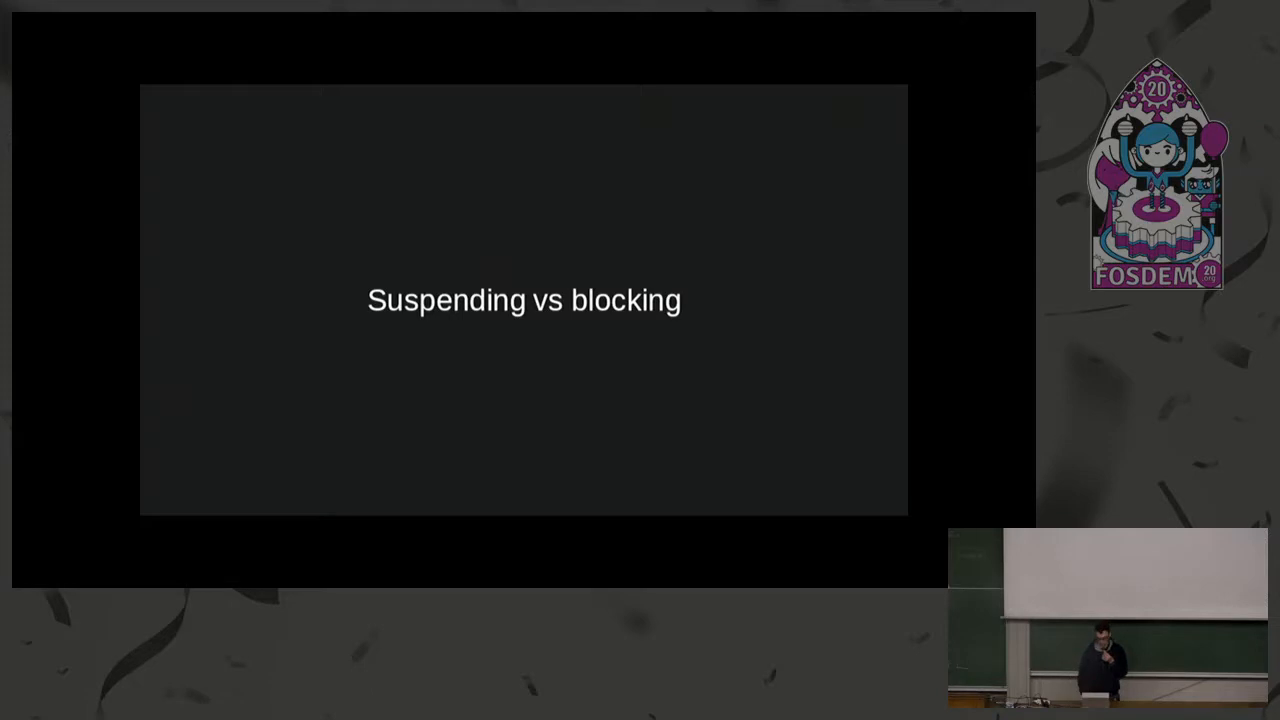
- Advance past 'Suspending vs blocking' to the 'Running coroutines' code slide
{"action": "key", "text": "Right"}
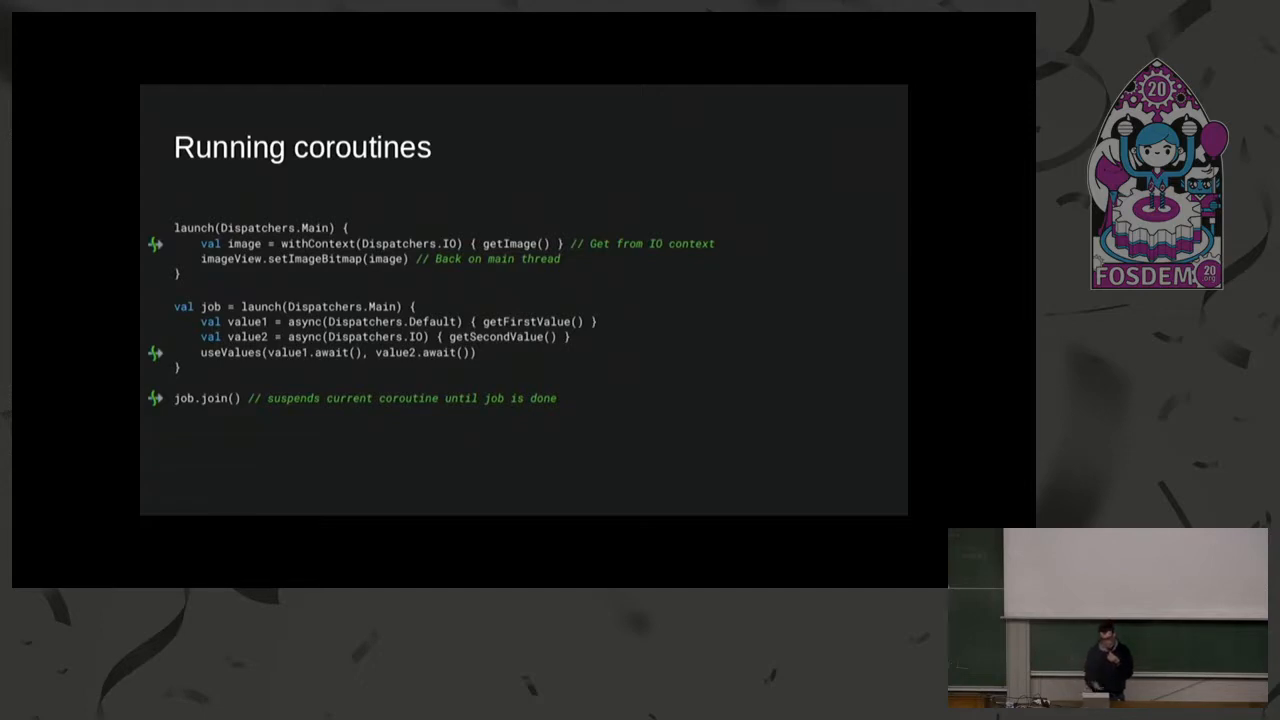
- Advance to the 'Coroutine scope' slide showing the ScopedViewModel class
{"action": "key", "text": "Right"}
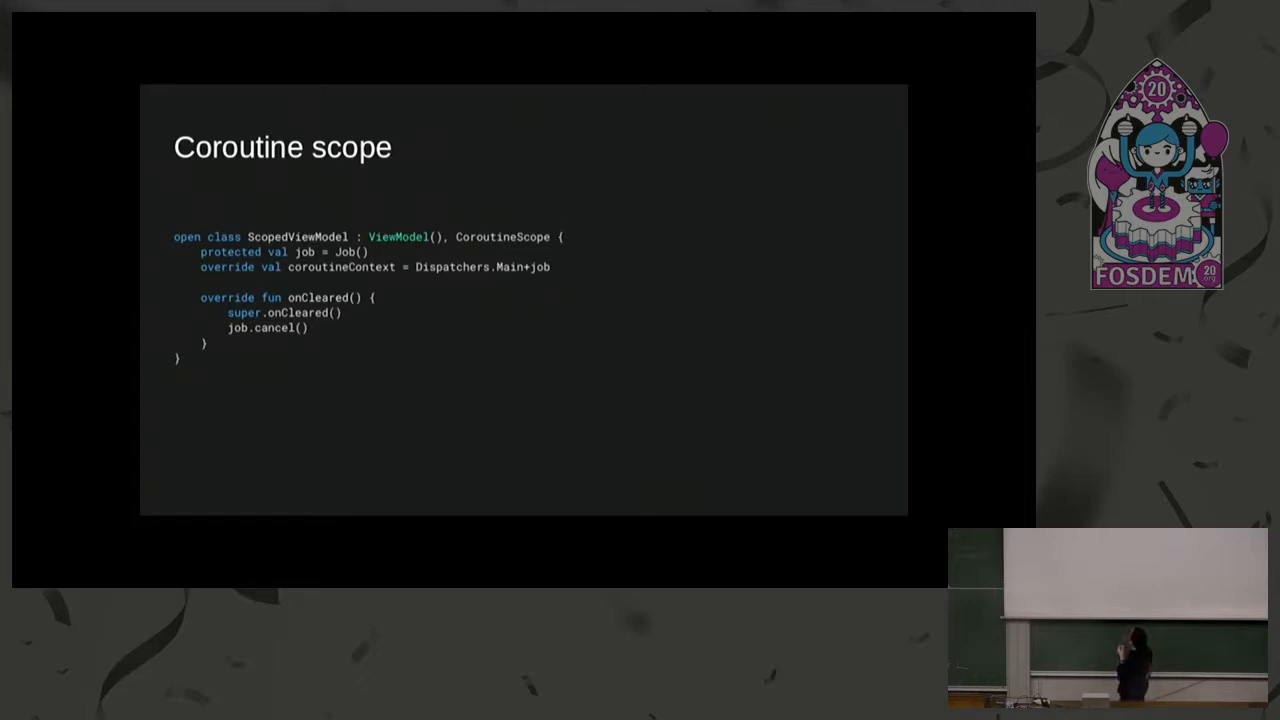
{"action": "key", "text": "Right"}
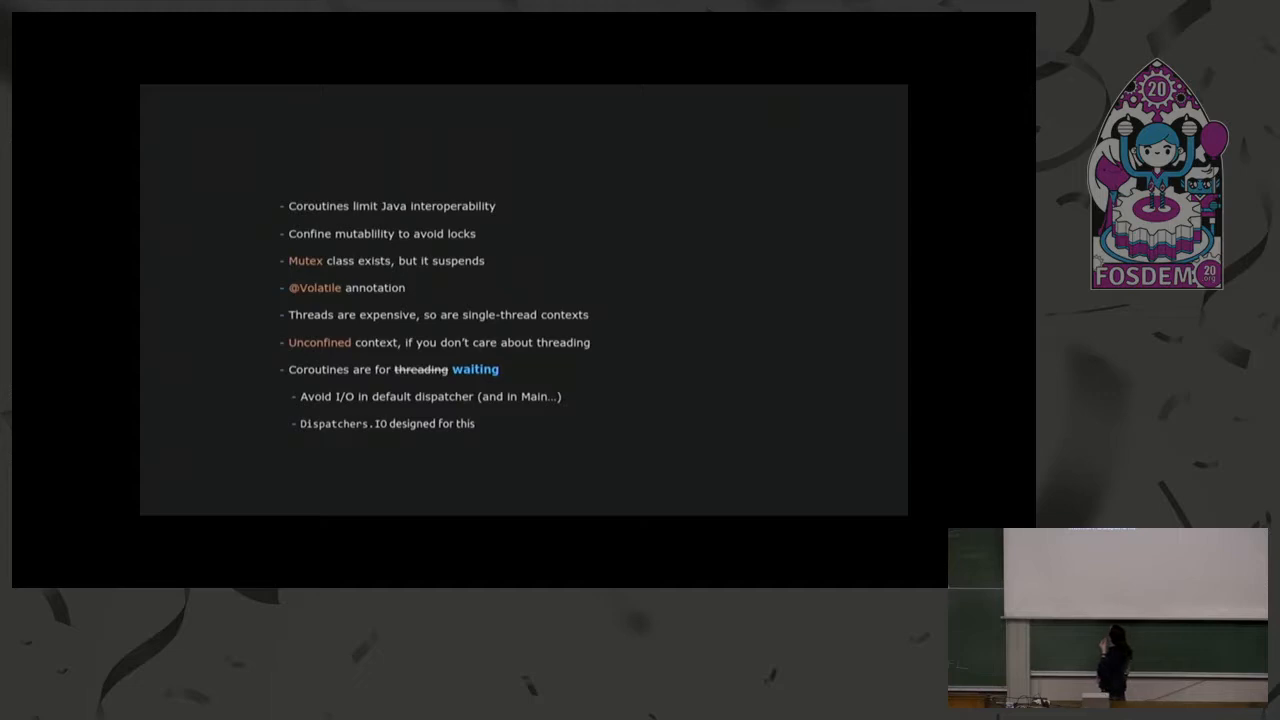
- Show the 'Callbacks and locks elimination with channels' section title slide
{"action": "key", "text": "Right"}
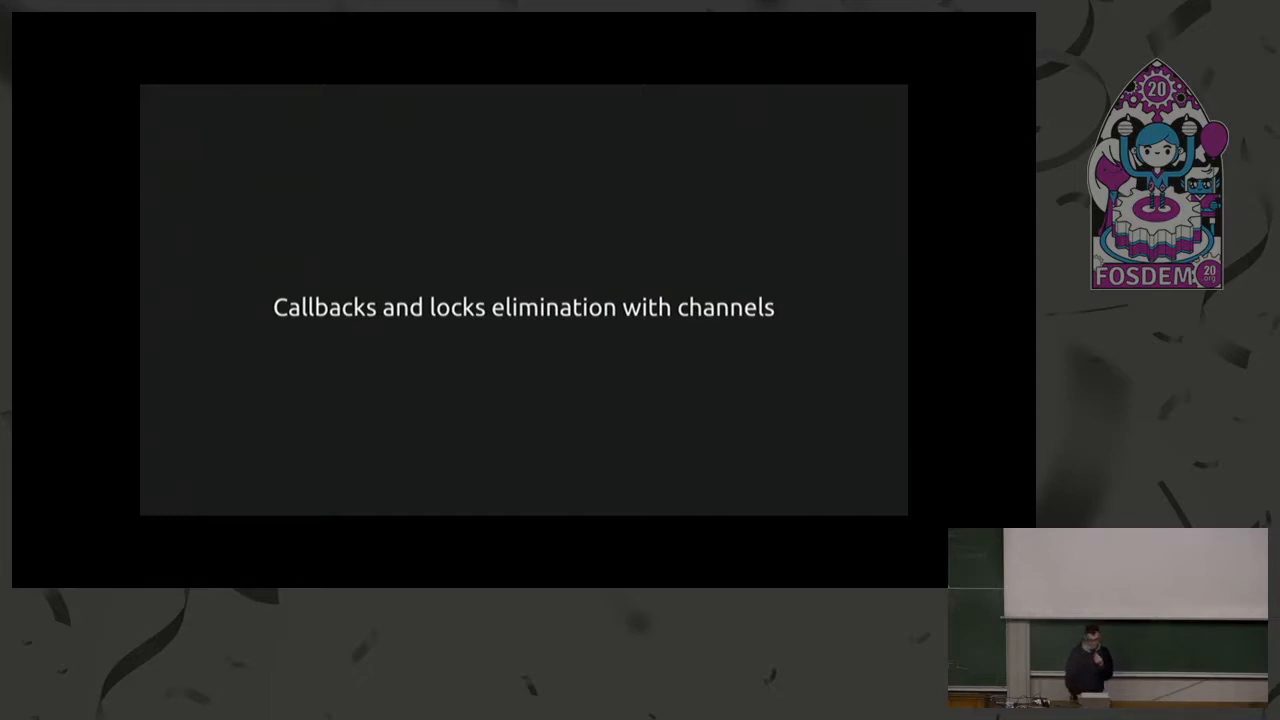
{"action": "key", "text": "Right"}
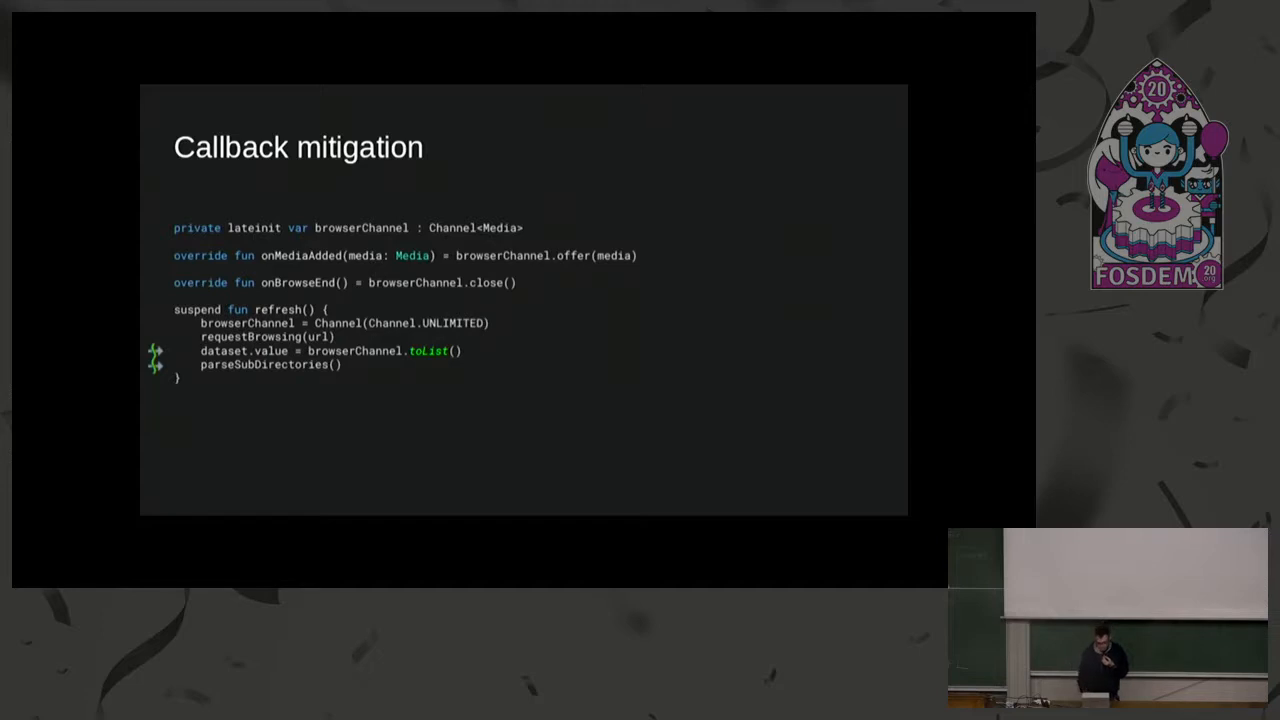
- Advance to the 'Actors' slide with the conflated updateActor example
{"action": "key", "text": "Right"}
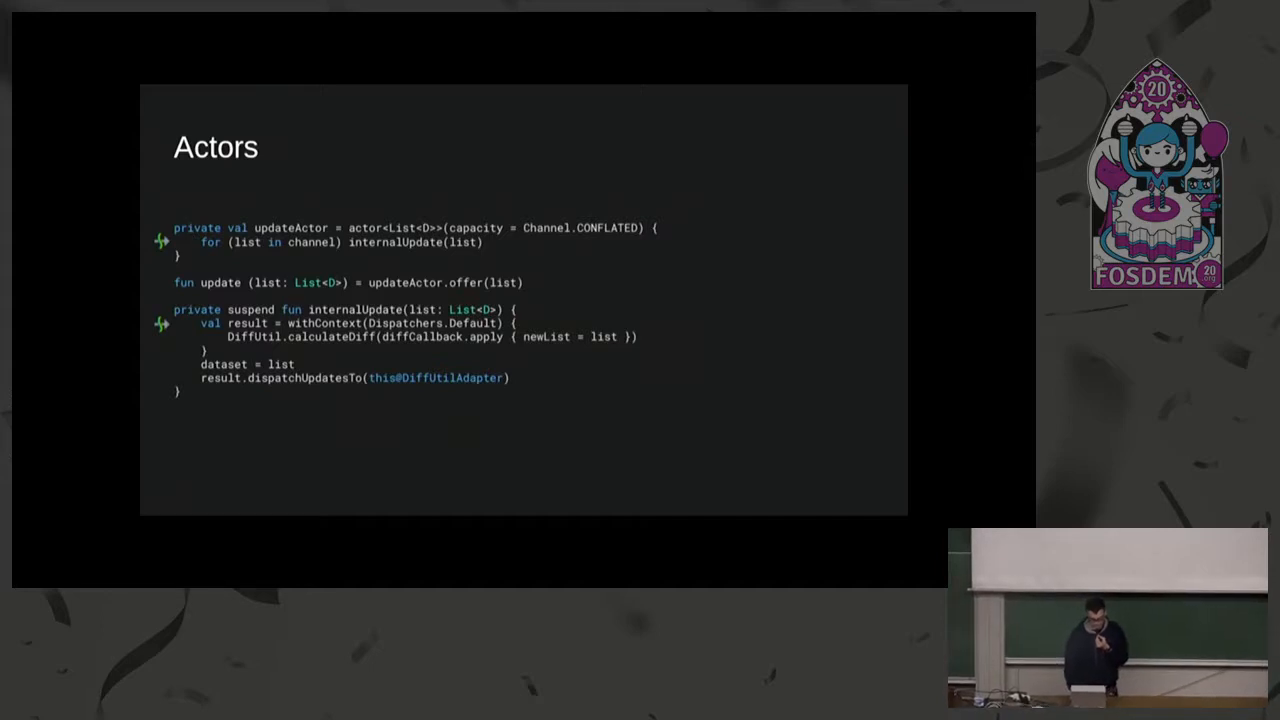
- Advance to the 'View lifecycle + coroutines' slide with the MainScope activity example
{"action": "key", "text": "Right"}
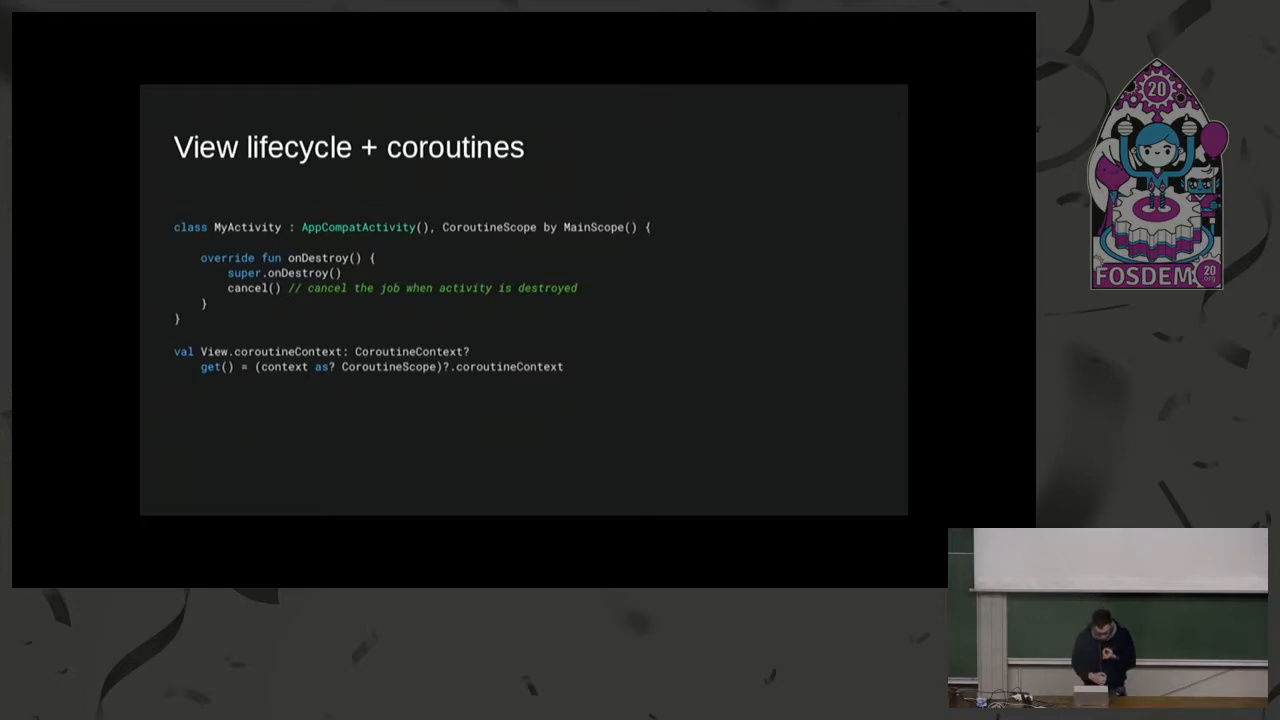
- Advance to the 'View lifecycle + coroutines' slide with the setOnClickAction actor code
{"action": "key", "text": "Right"}
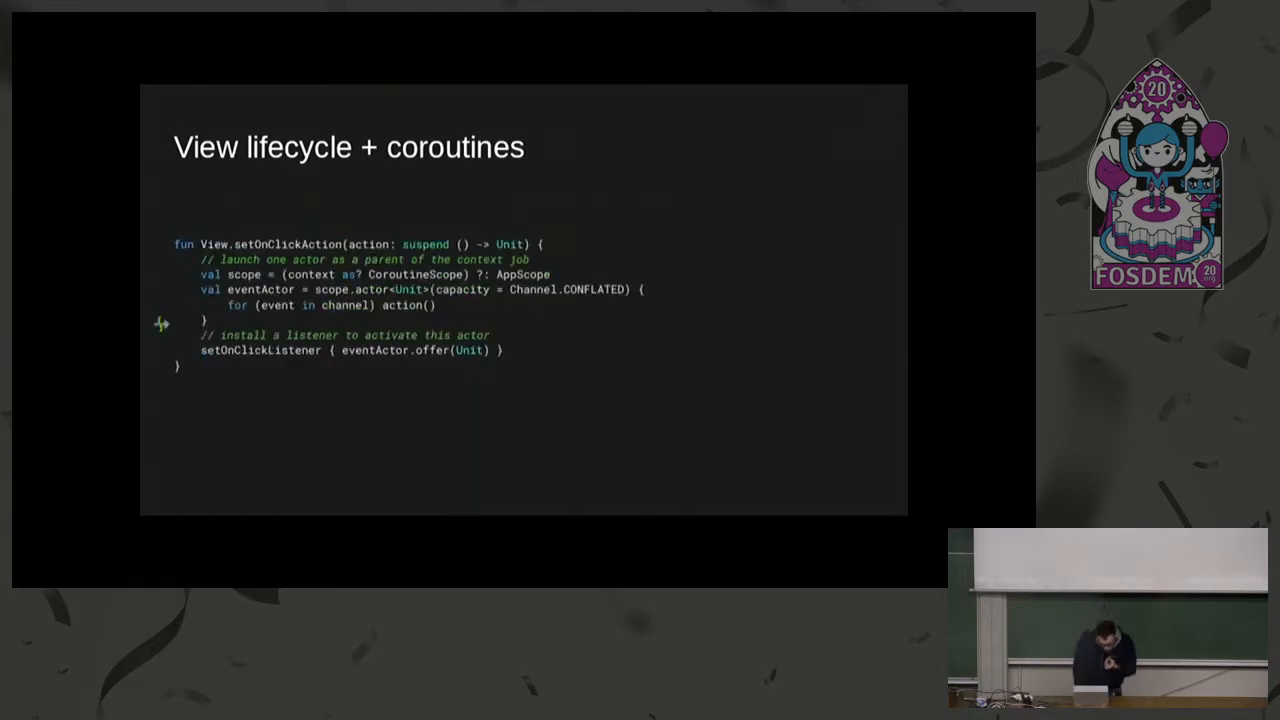
{"action": "key", "text": "Right"}
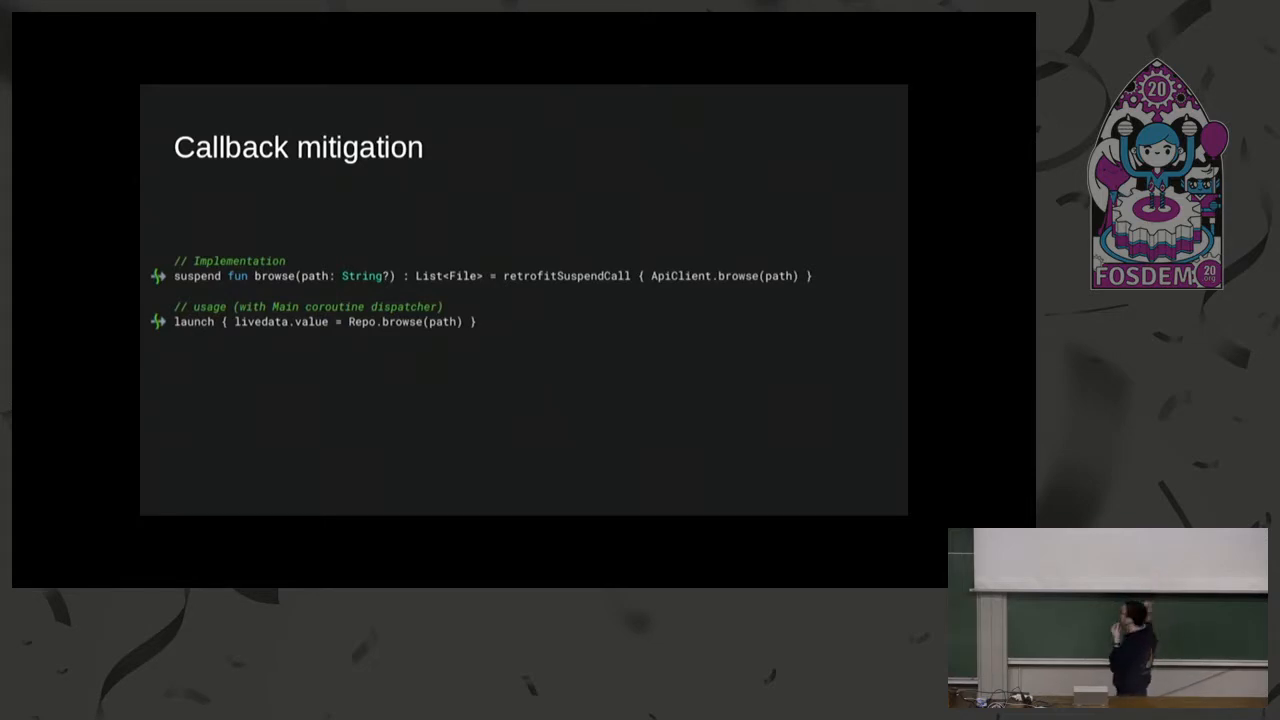